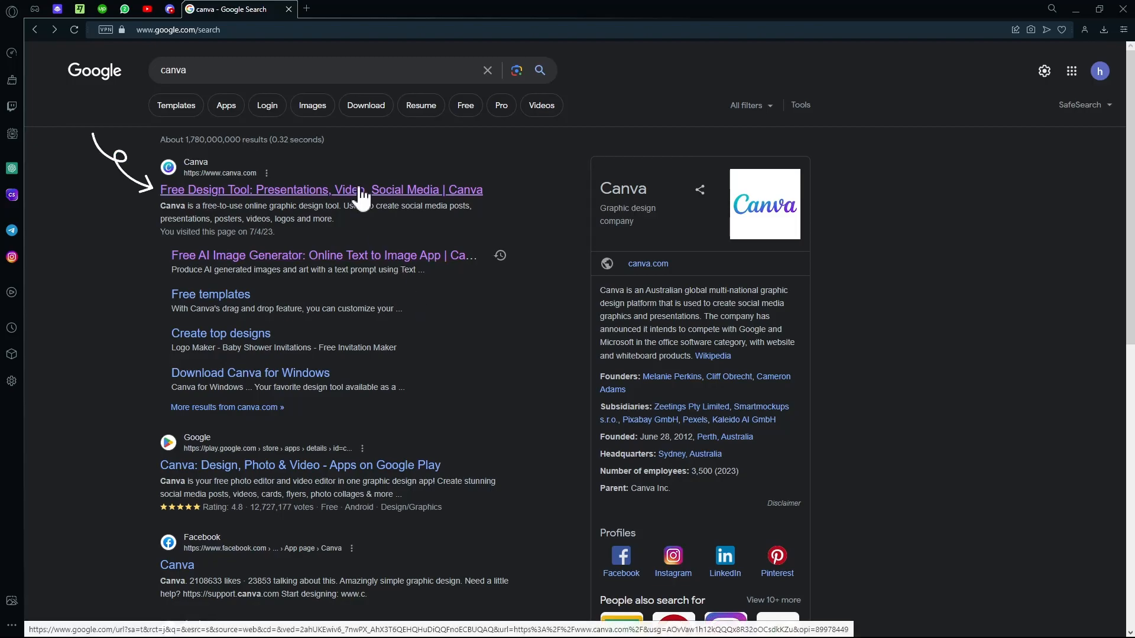
- Open the Canva home page from the Google results for 'canva'
{"action": "left_click", "coordinate": [326, 190]}
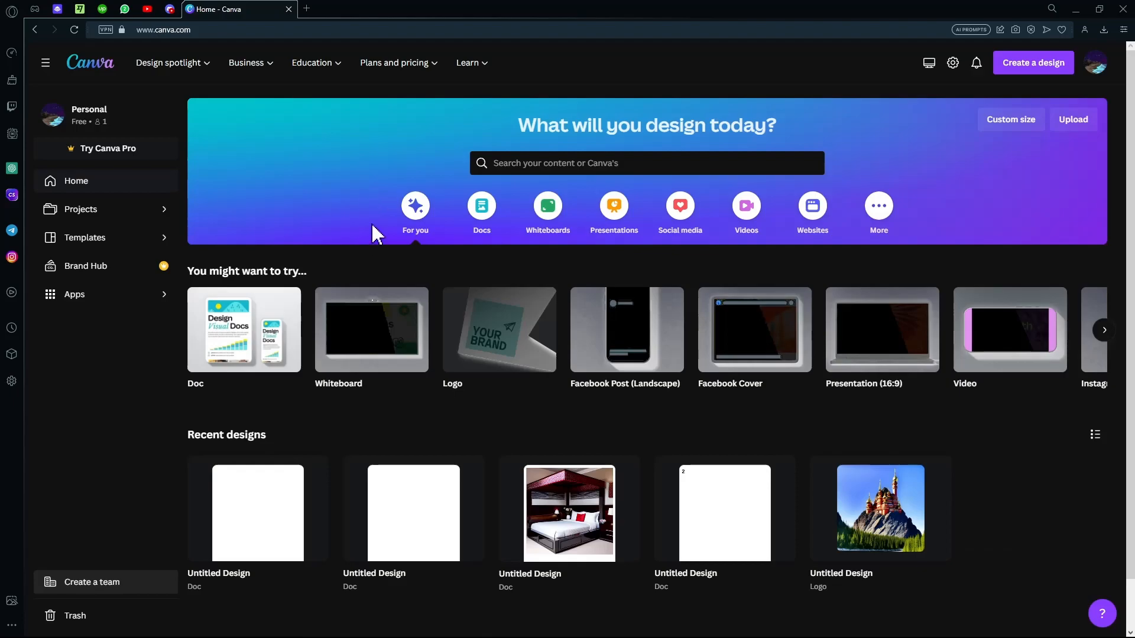
{"action": "mouse_move", "coordinate": [377, 235]}
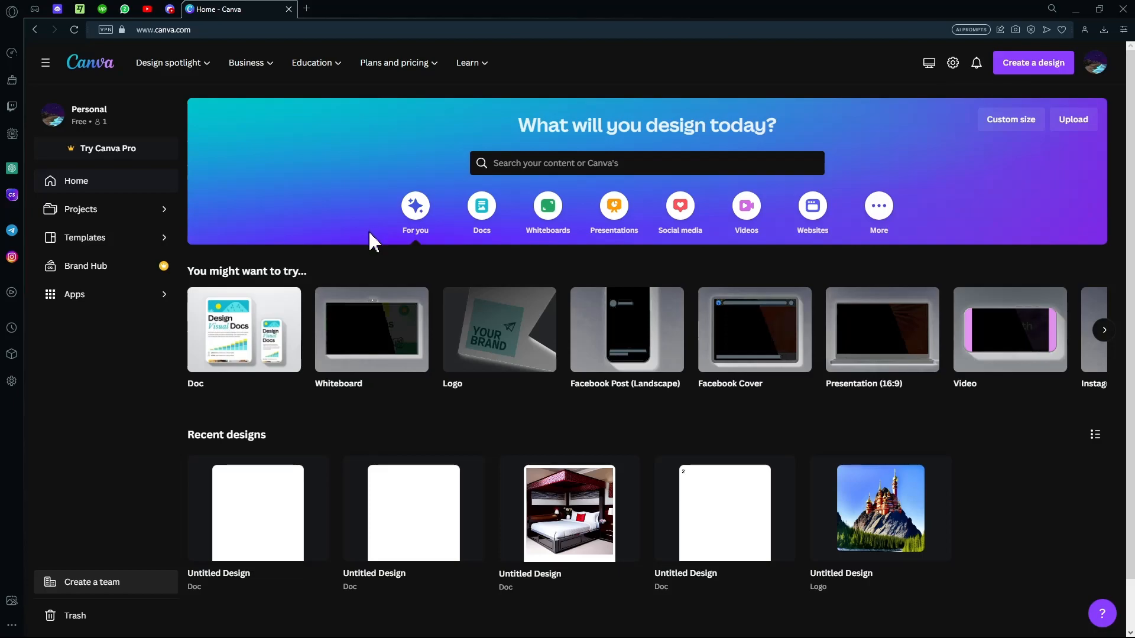
{"action": "mouse_move", "coordinate": [341, 248]}
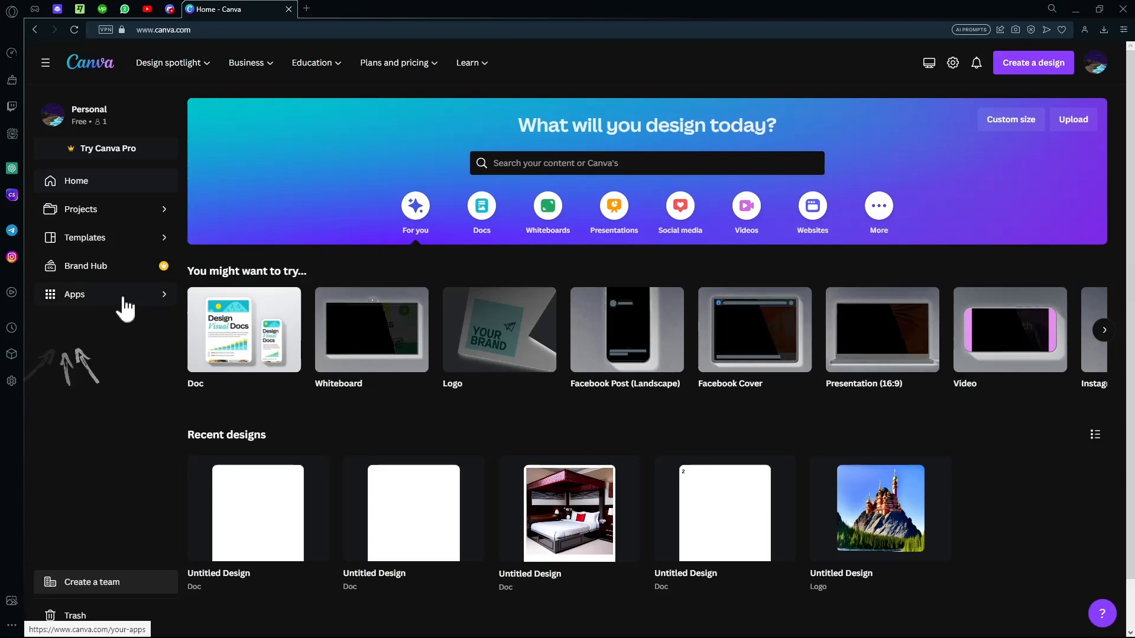
- Browse Canva's Apps directory and search it for 'text t' to find Text to Image
{"action": "left_click", "coordinate": [74, 294]}
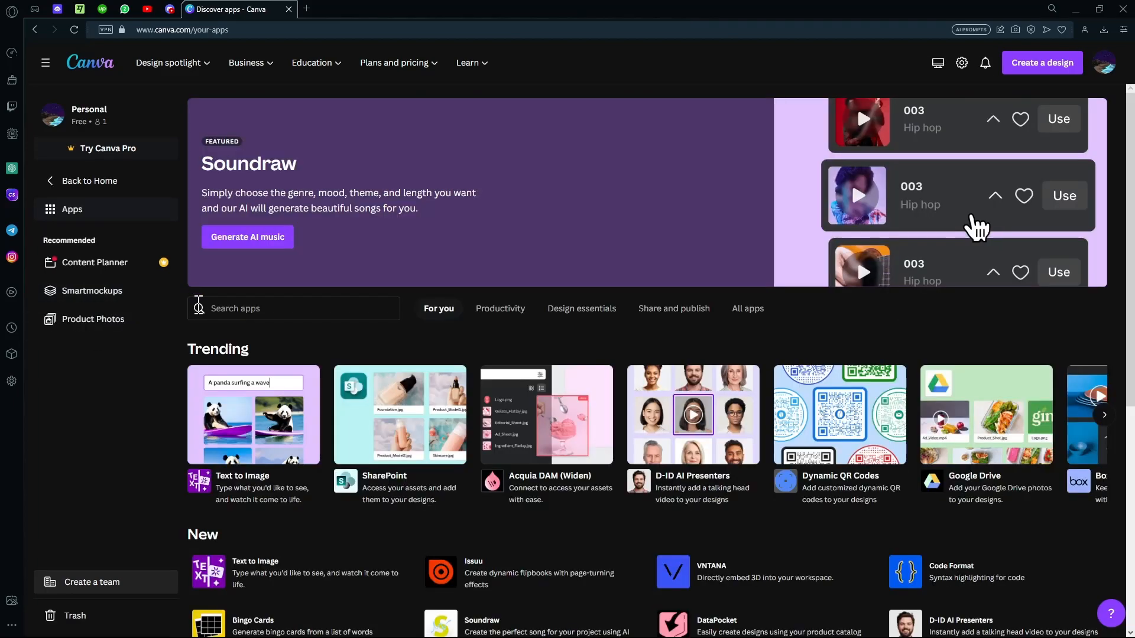
{"action": "scroll", "scroll_direction": "down", "scroll_amount": 3}
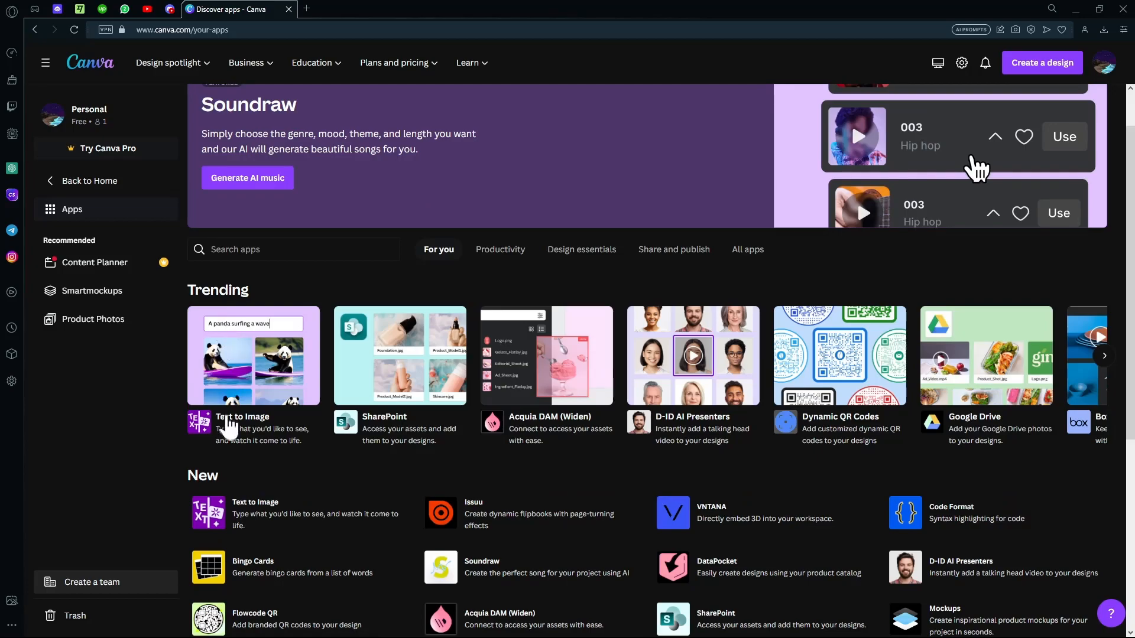
{"action": "scroll", "scroll_direction": "down", "scroll_amount": 3}
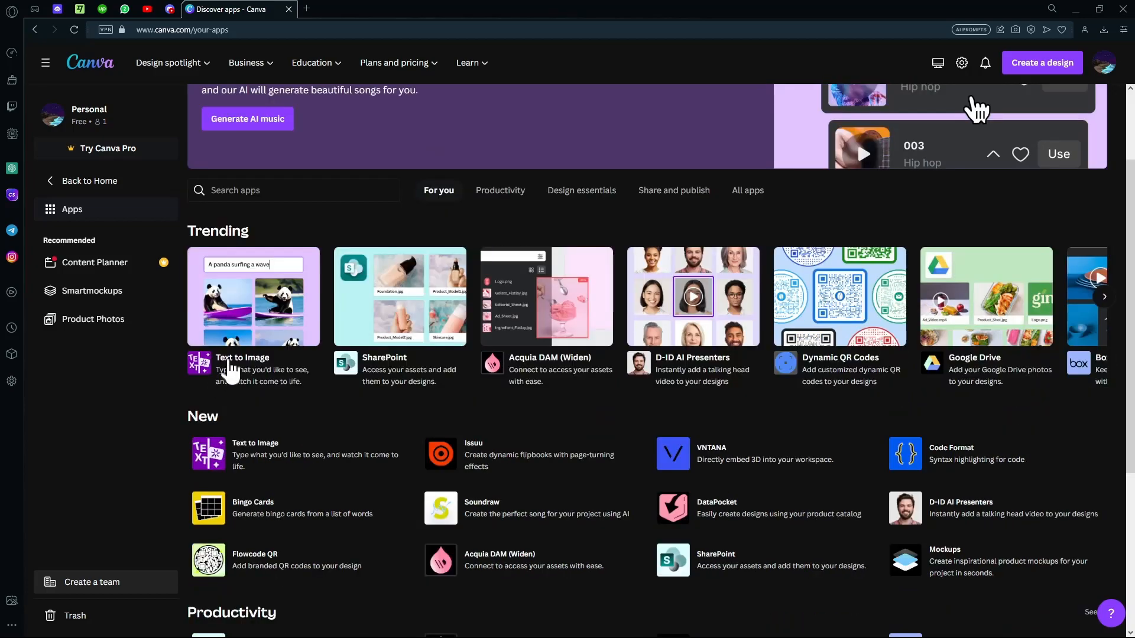
{"action": "scroll", "scroll_direction": "down", "scroll_amount": 3}
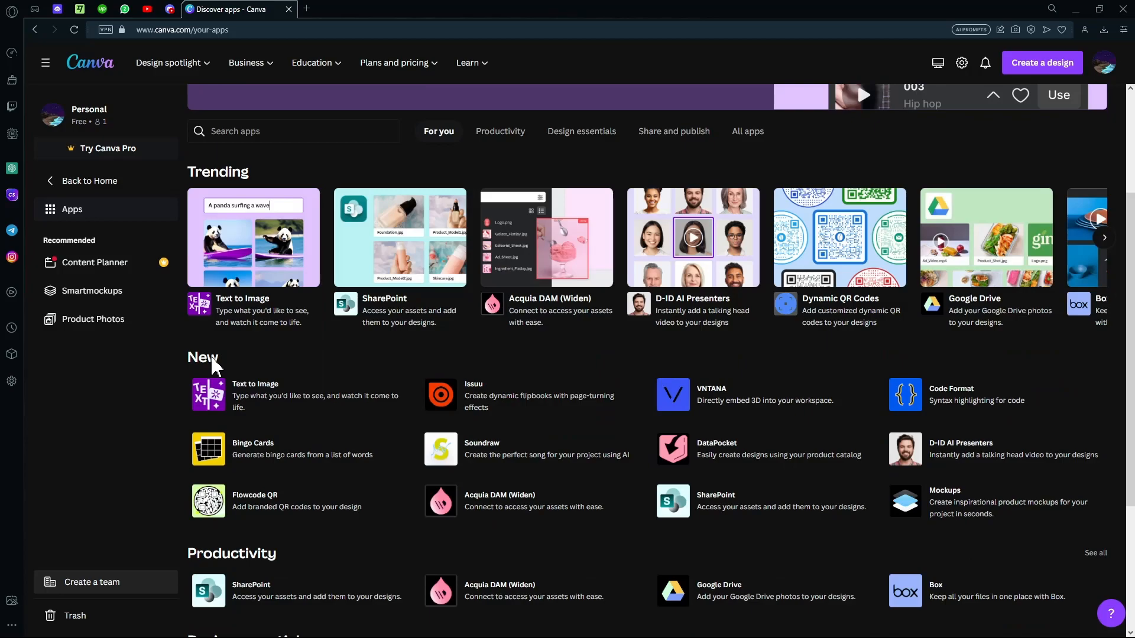
{"action": "scroll", "scroll_direction": "down", "scroll_amount": 3}
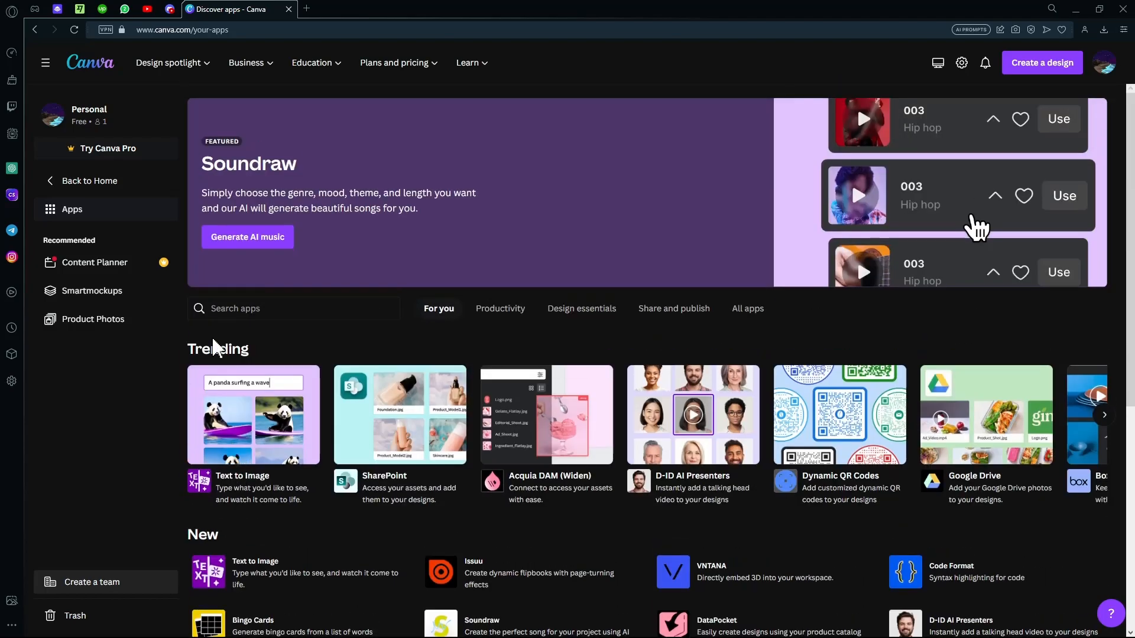
{"action": "left_click", "coordinate": [293, 308]}
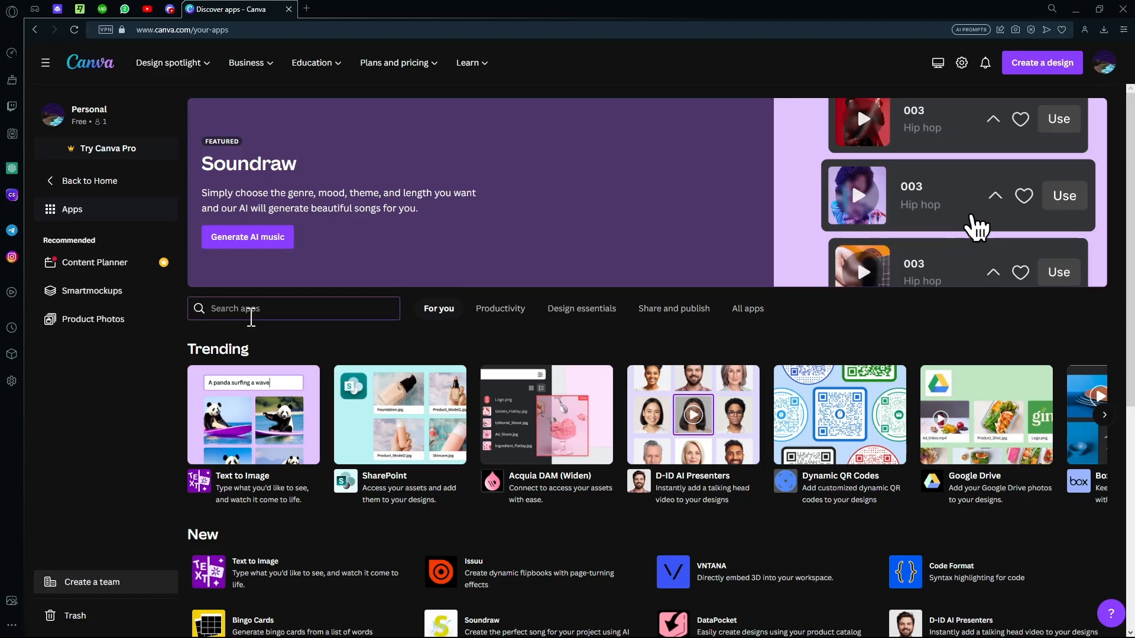
{"action": "type", "text": "text t"}
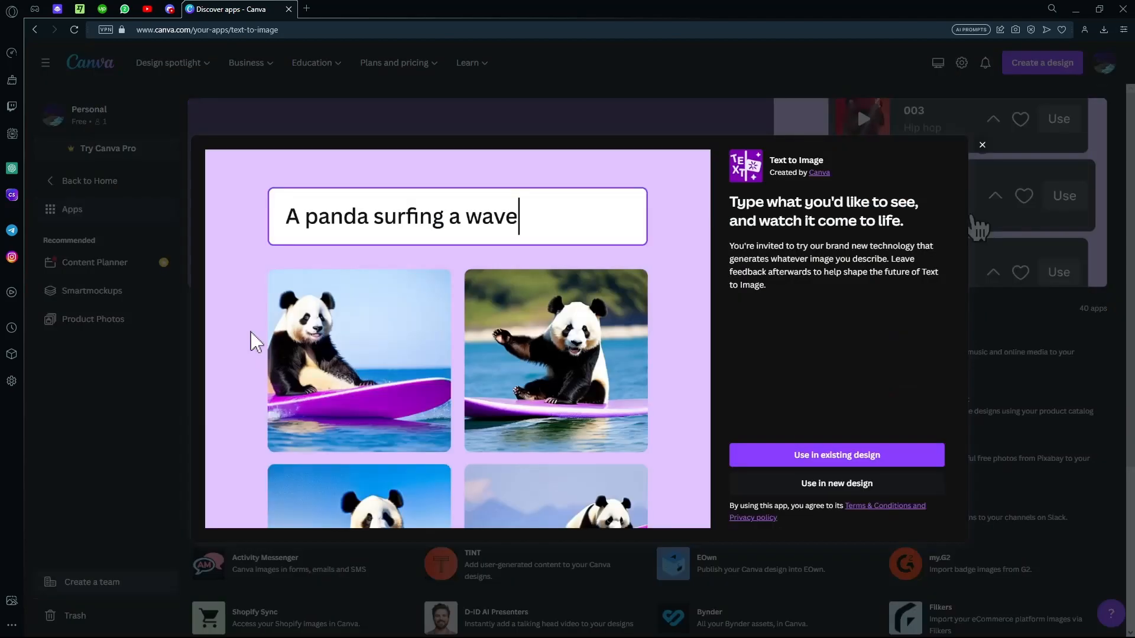
{"action": "mouse_move", "coordinate": [455, 245]}
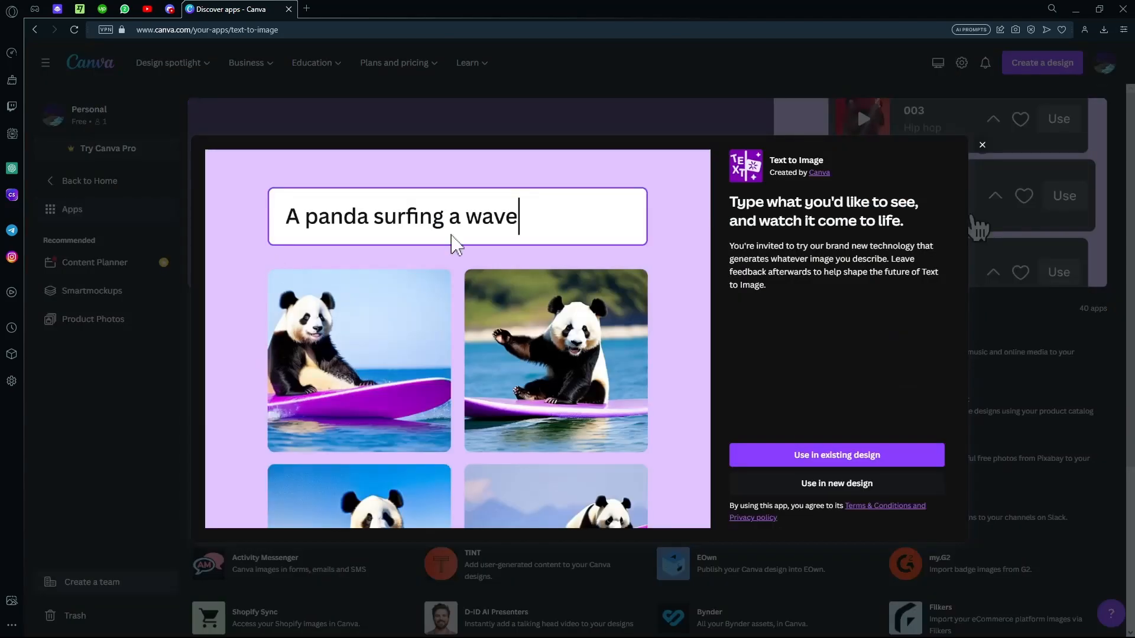
{"action": "mouse_move", "coordinate": [768, 341]}
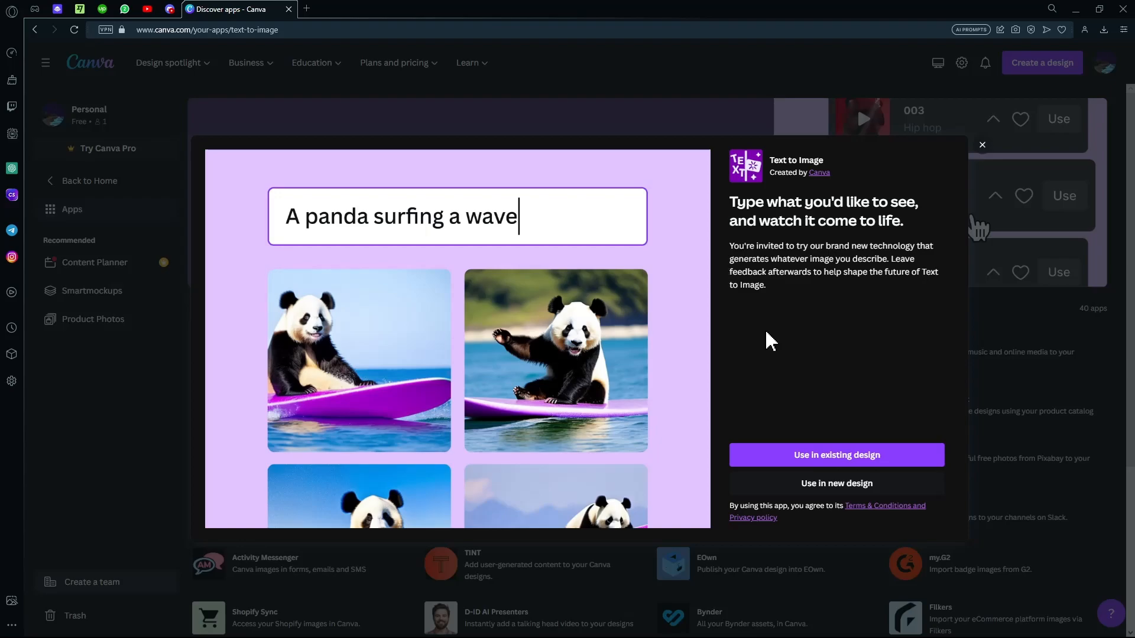
{"action": "mouse_move", "coordinate": [777, 387]}
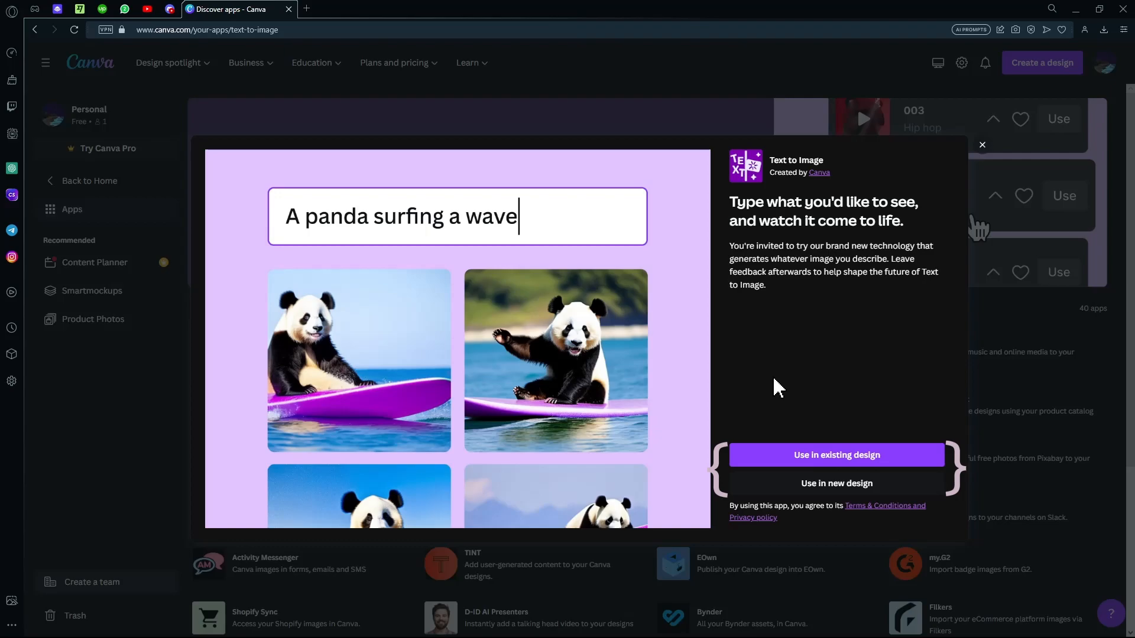
- Use the Text to Image app in a new Doc design
{"action": "left_click", "coordinate": [836, 484]}
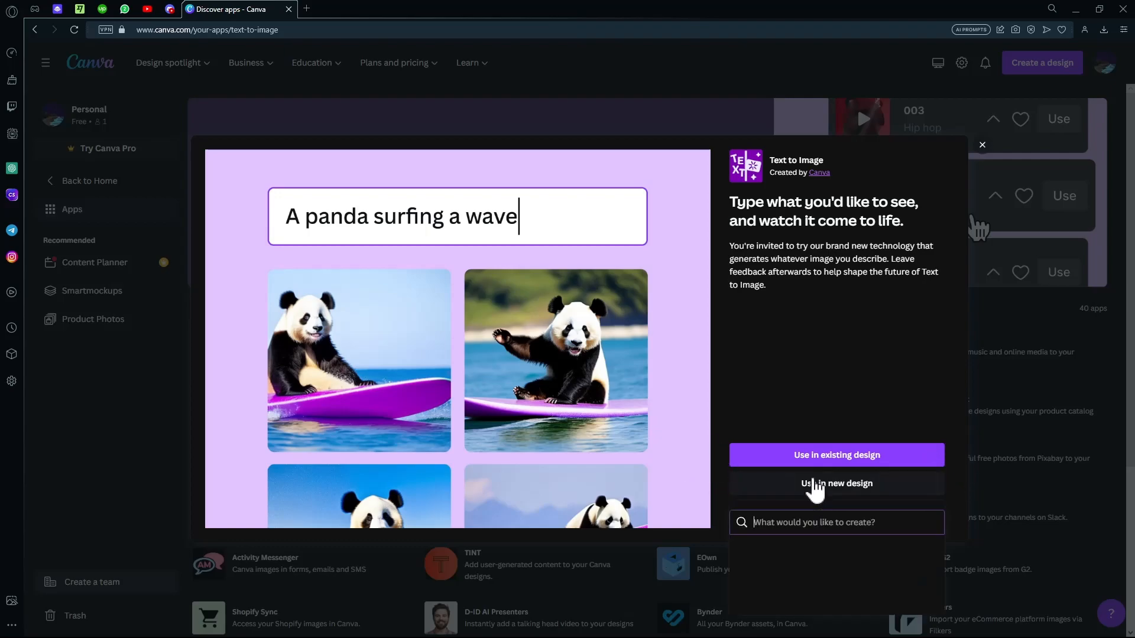
{"action": "left_click", "coordinate": [837, 522]}
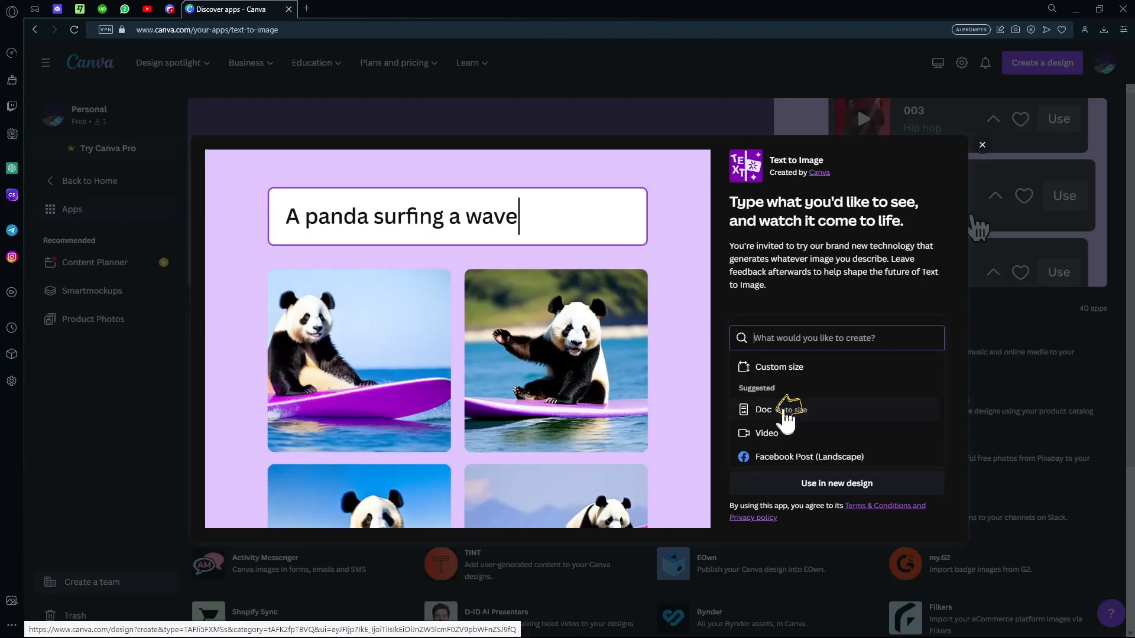
{"action": "left_click", "coordinate": [764, 409]}
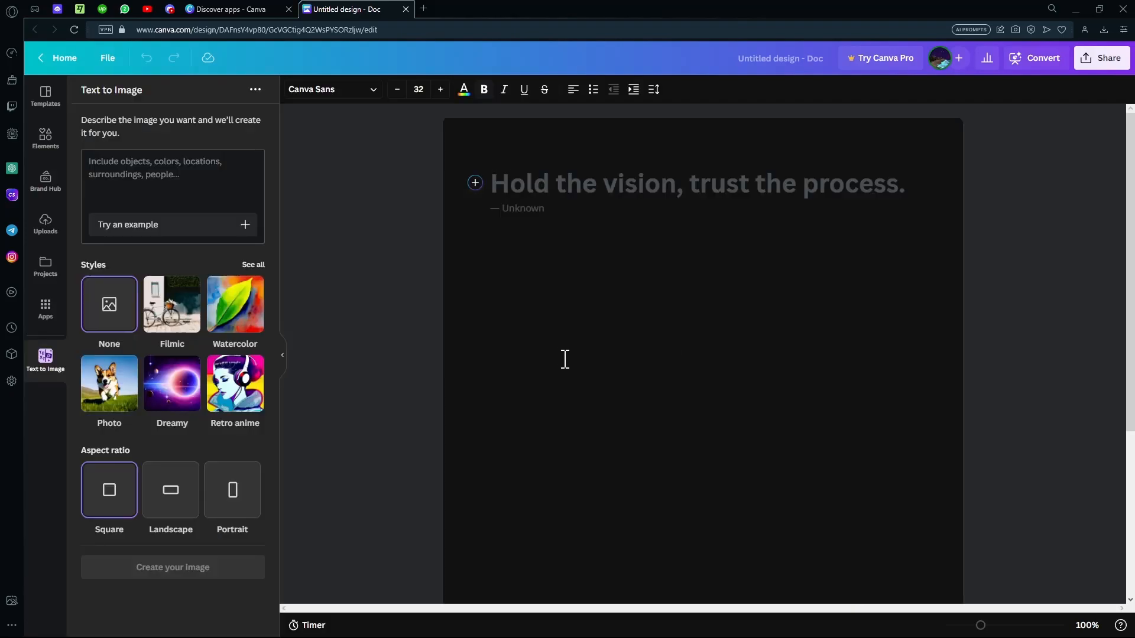
- Enter 'a modern picnic table' as the Text to Image description
{"action": "left_click", "coordinate": [172, 174]}
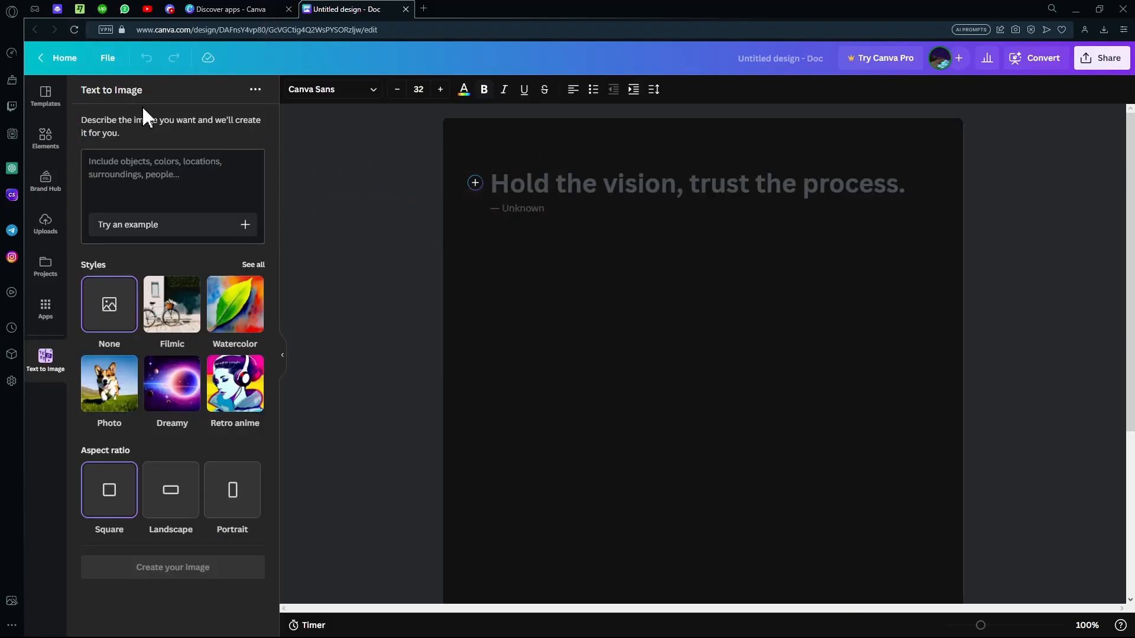
{"action": "left_click", "coordinate": [172, 171]}
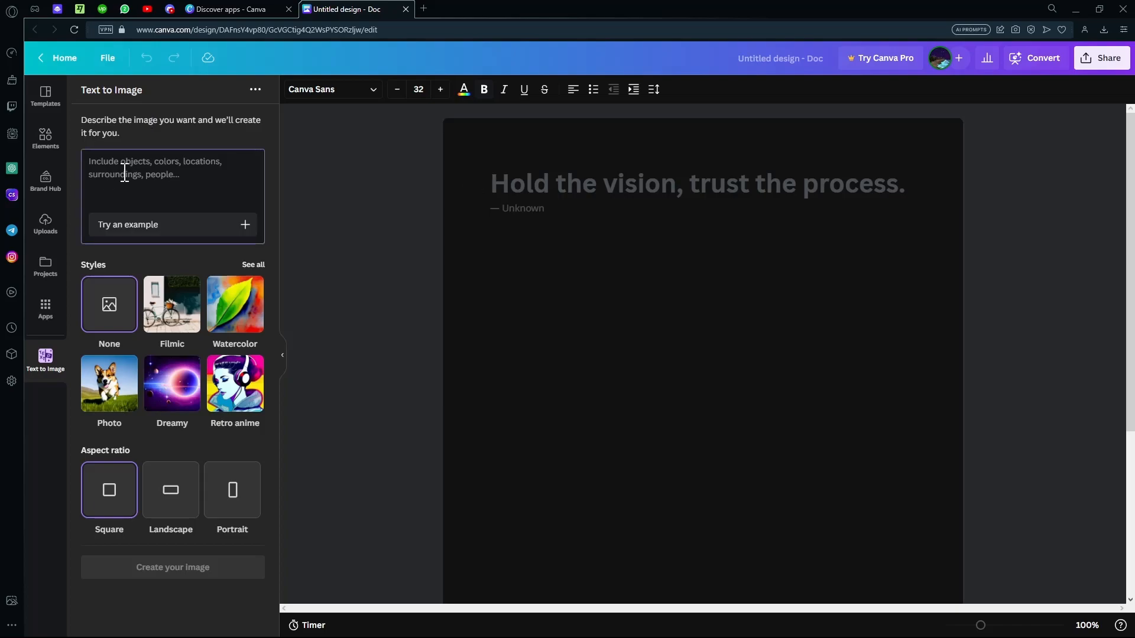
{"action": "left_click", "coordinate": [172, 167]}
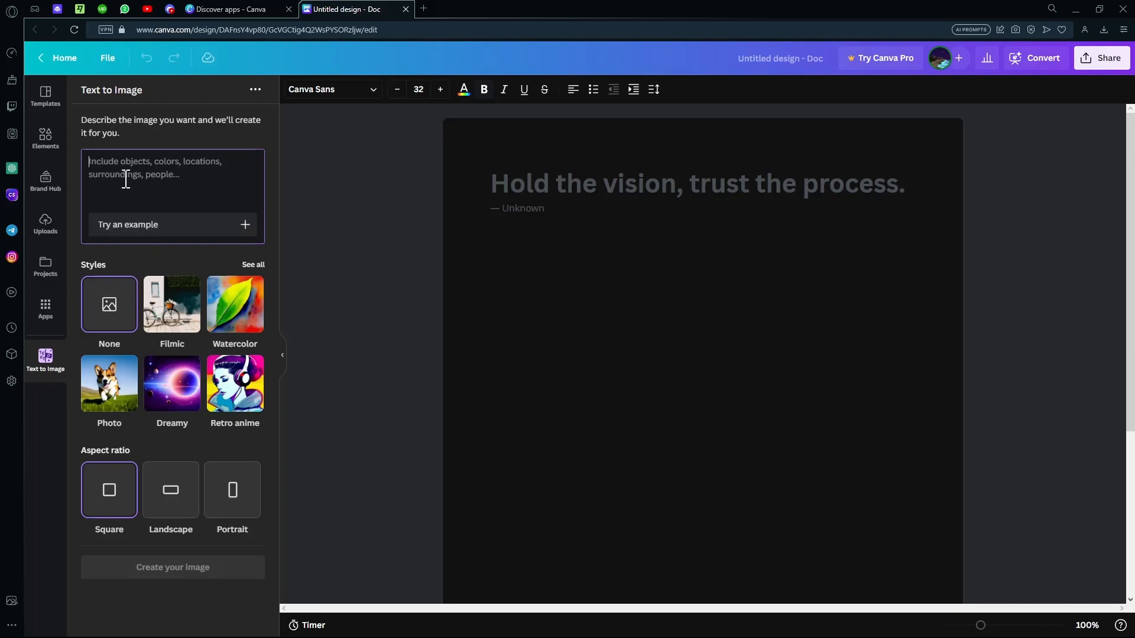
{"action": "type", "text": "a"}
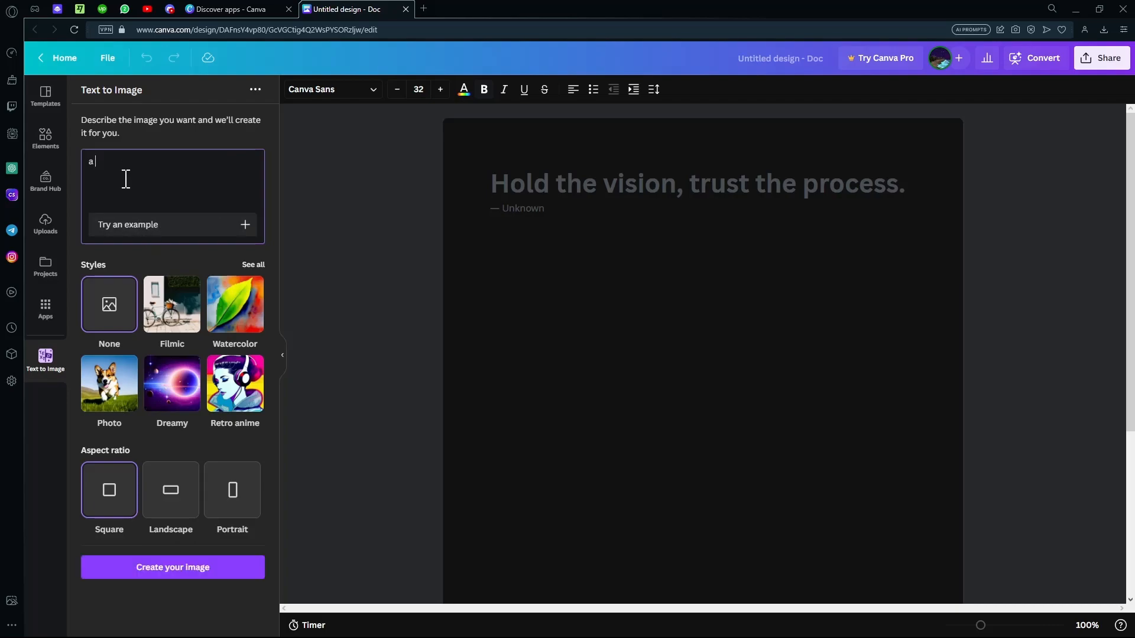
{"action": "type", "text": "modern"}
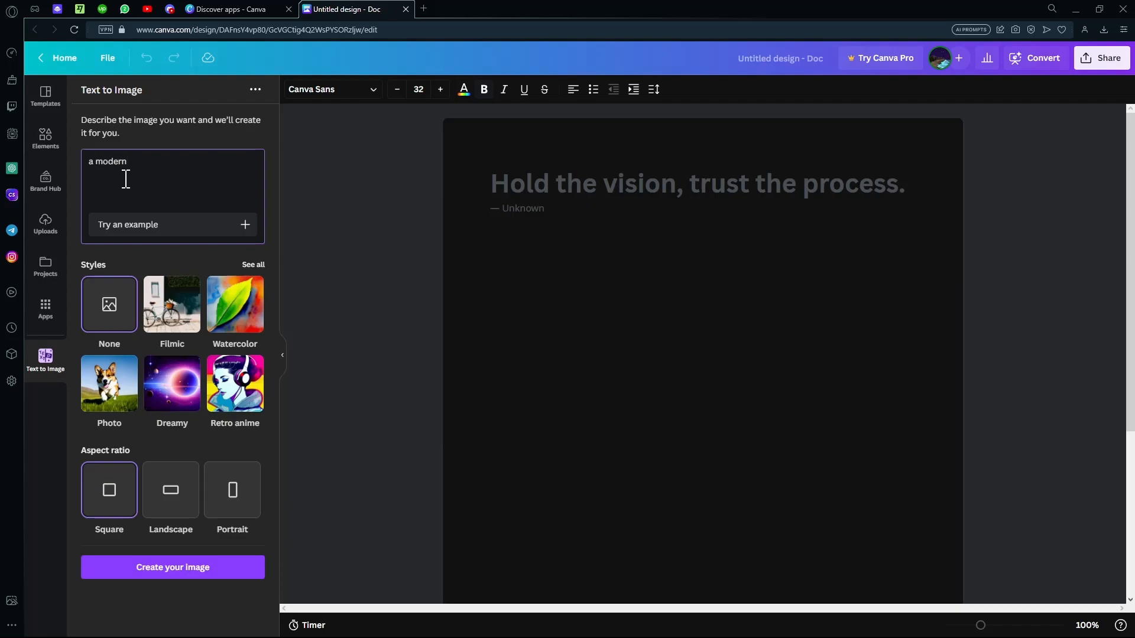
{"action": "type", "text": "picnic table"}
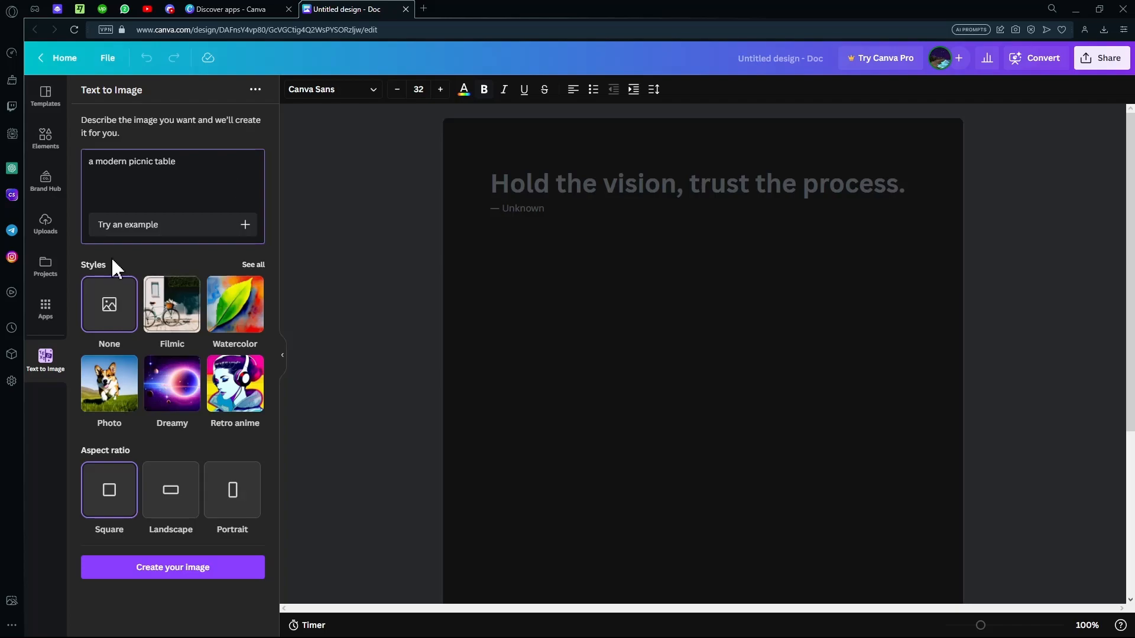
{"action": "mouse_move", "coordinate": [172, 305]}
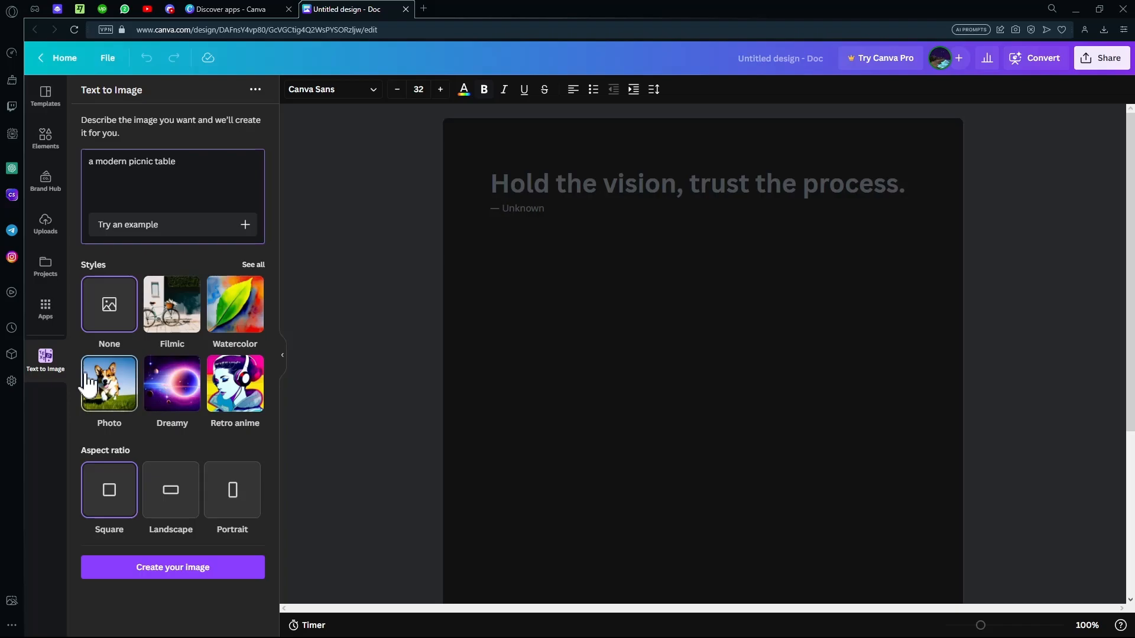
{"action": "left_click", "coordinate": [253, 264]}
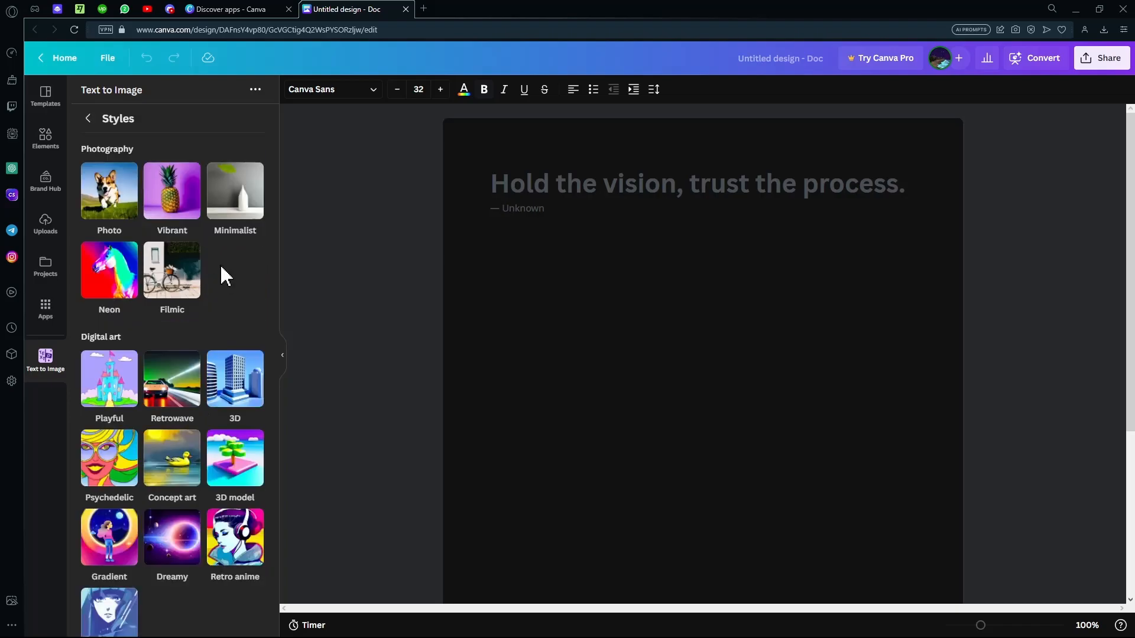
{"action": "mouse_move", "coordinate": [101, 126]}
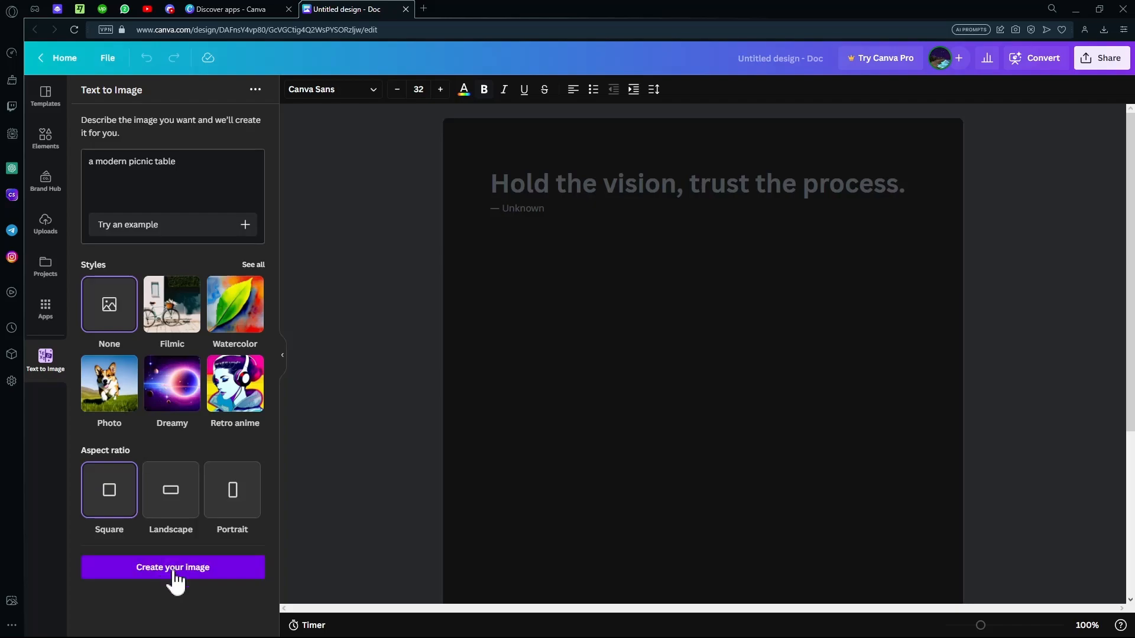
- Generate four picnic table images, place two on the Doc, and browse more styles
{"action": "left_click", "coordinate": [172, 568]}
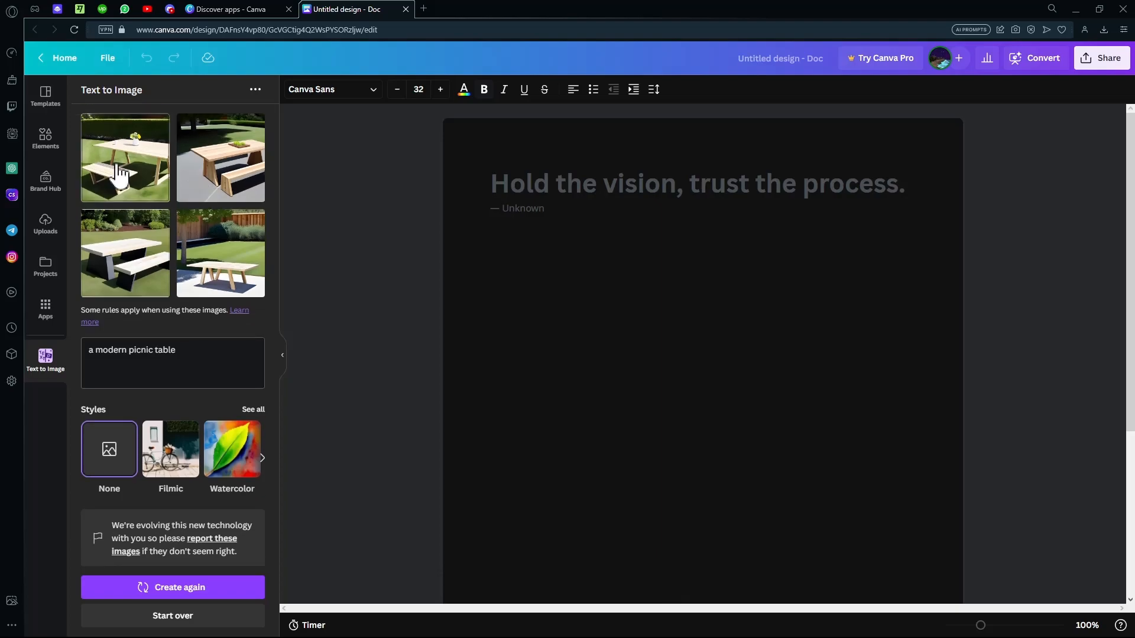
{"action": "left_click", "coordinate": [125, 158]}
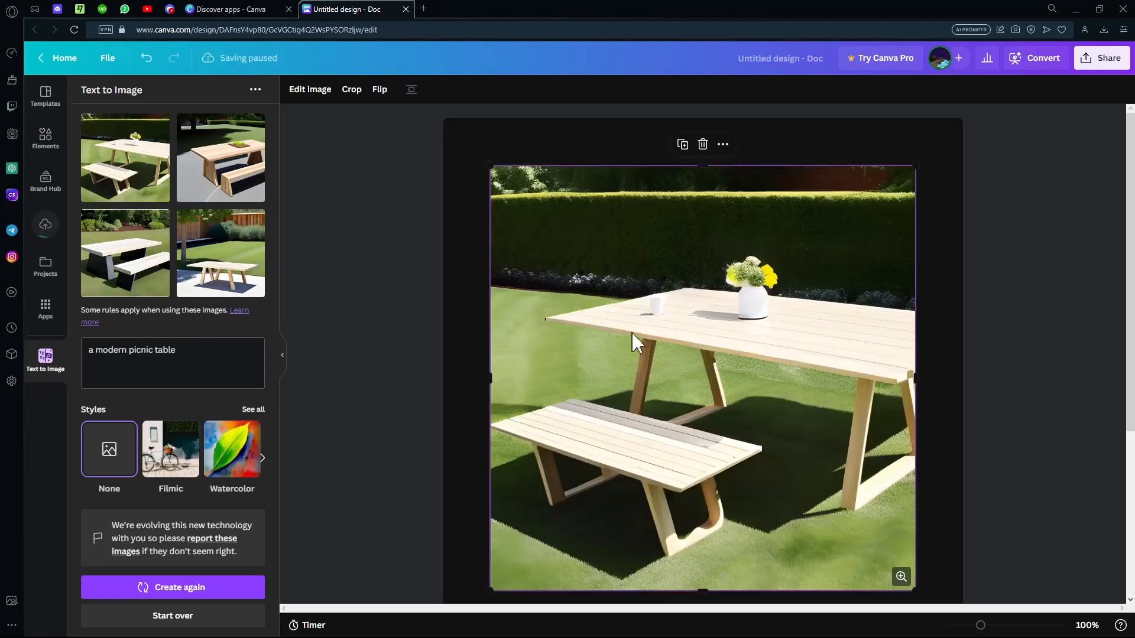
{"action": "left_click", "coordinate": [232, 449]}
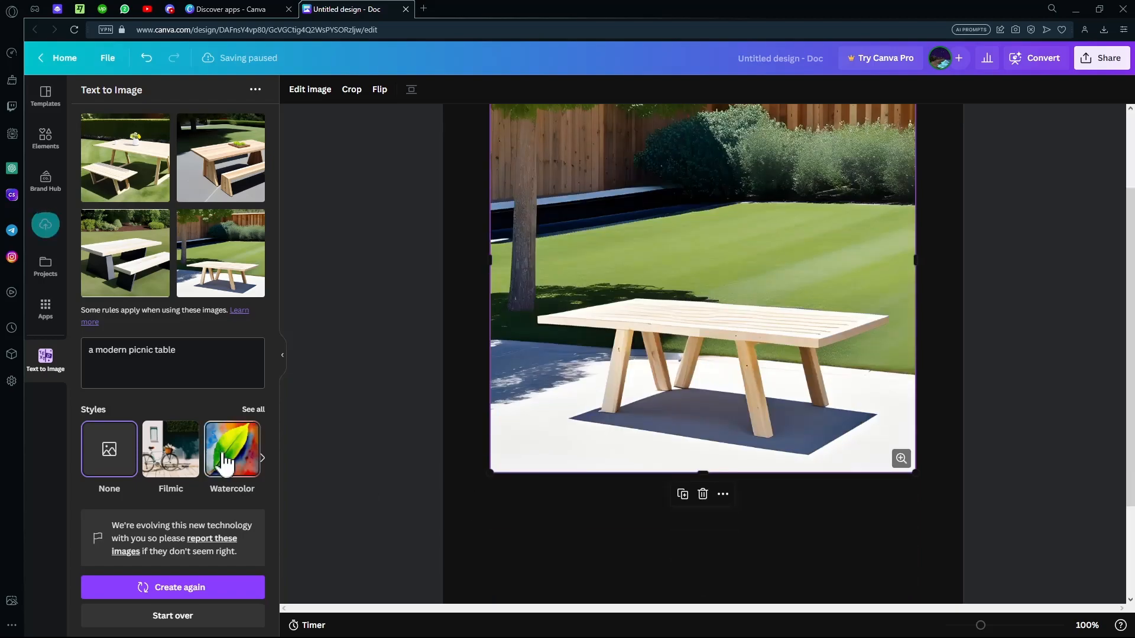
{"action": "left_click", "coordinate": [262, 458]}
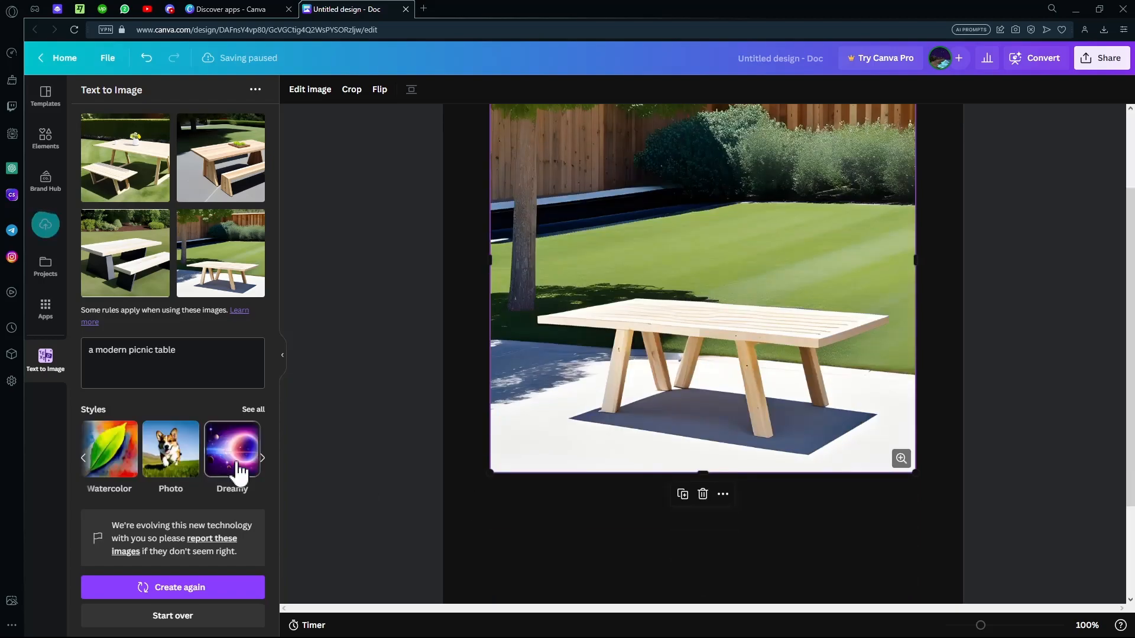
- Regenerate the picnic table in new styles and add a minimalist white table to the Doc
{"action": "left_click", "coordinate": [172, 587]}
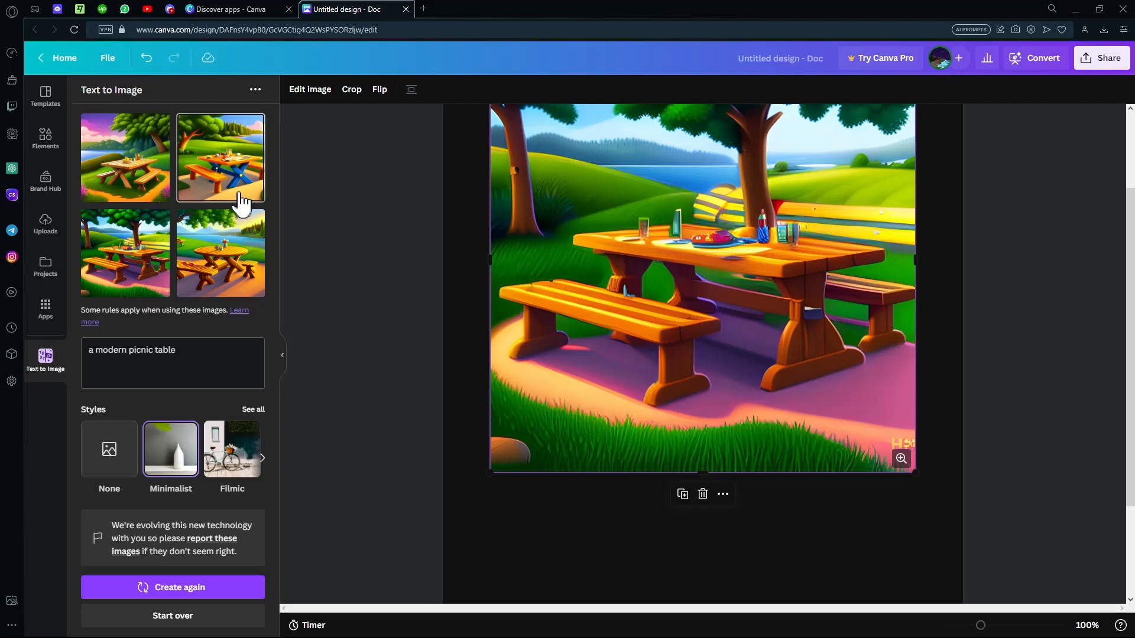
{"action": "left_click", "coordinate": [172, 587]}
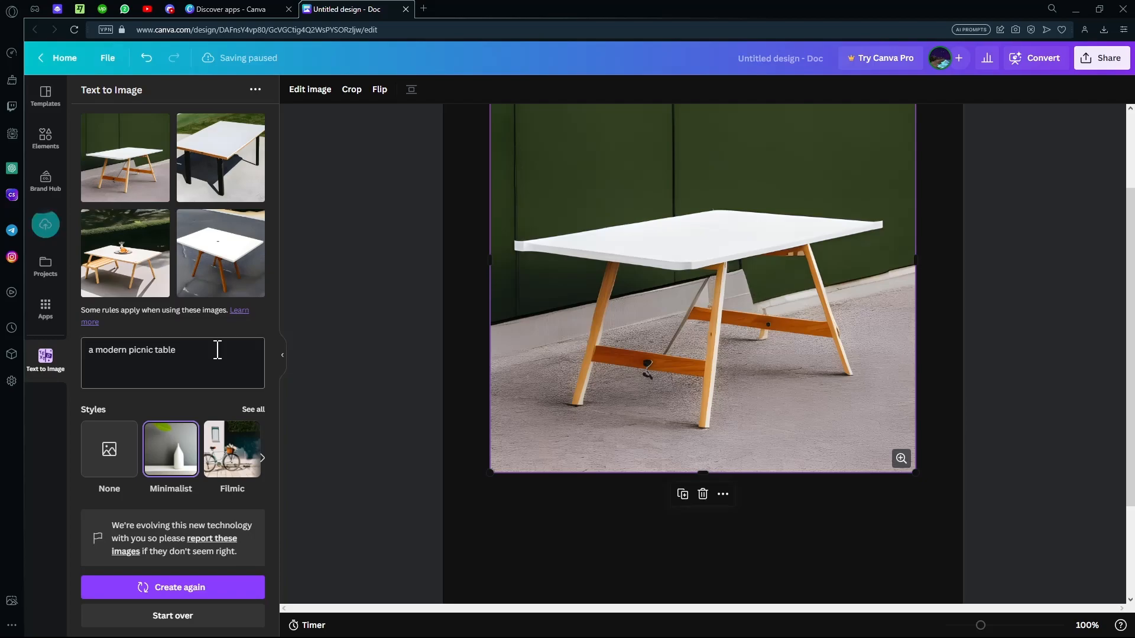
- Change the prompt to a fantasy cliff house, generate images, and select the prompt again
{"action": "triple_click", "coordinate": [172, 349]}
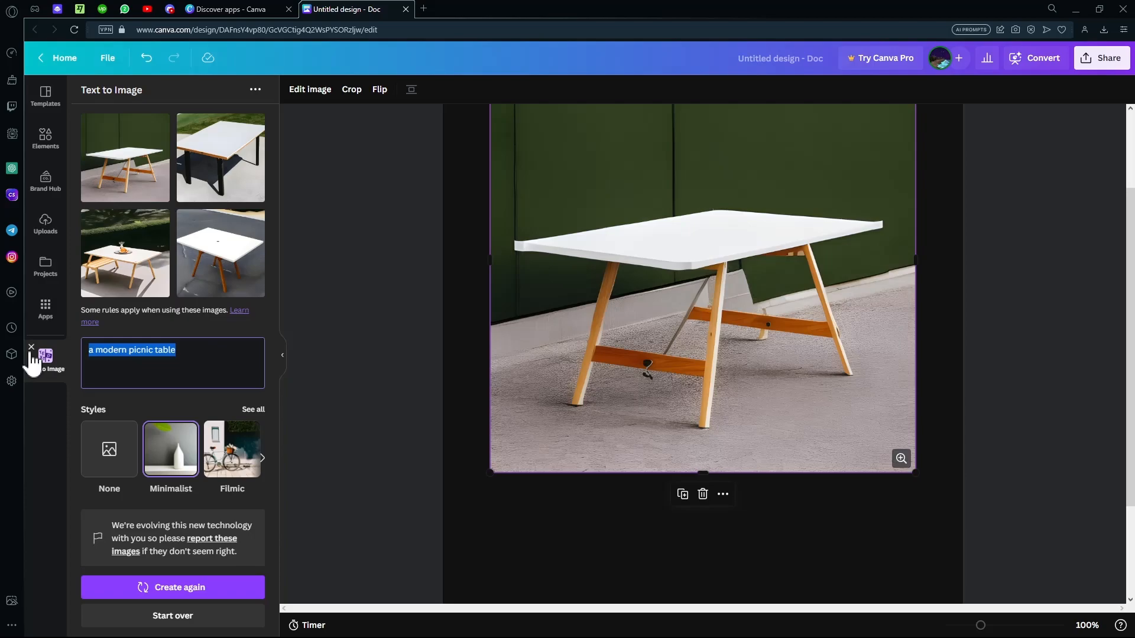
{"action": "type", "text": "fantasy cliff"}
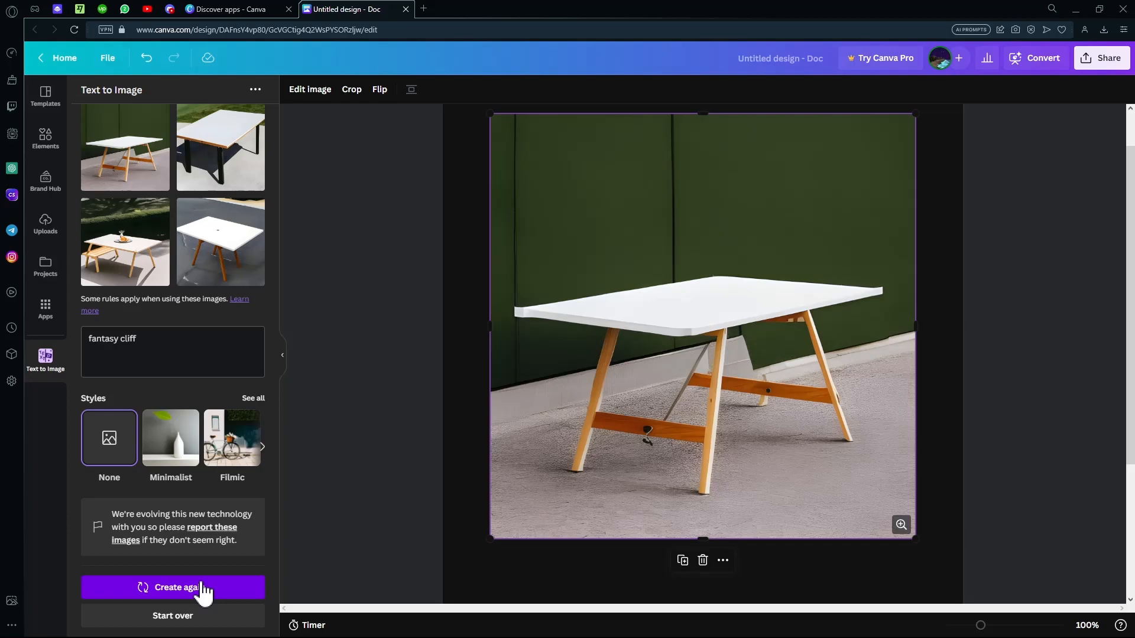
{"action": "left_click", "coordinate": [172, 587]}
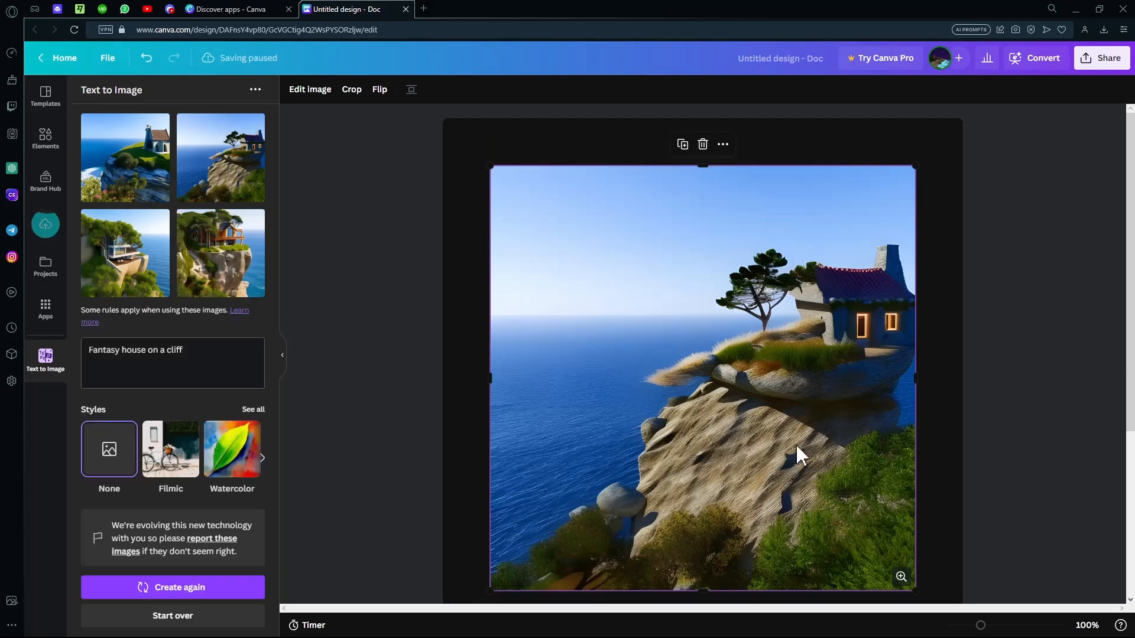
{"action": "left_click", "coordinate": [172, 362]}
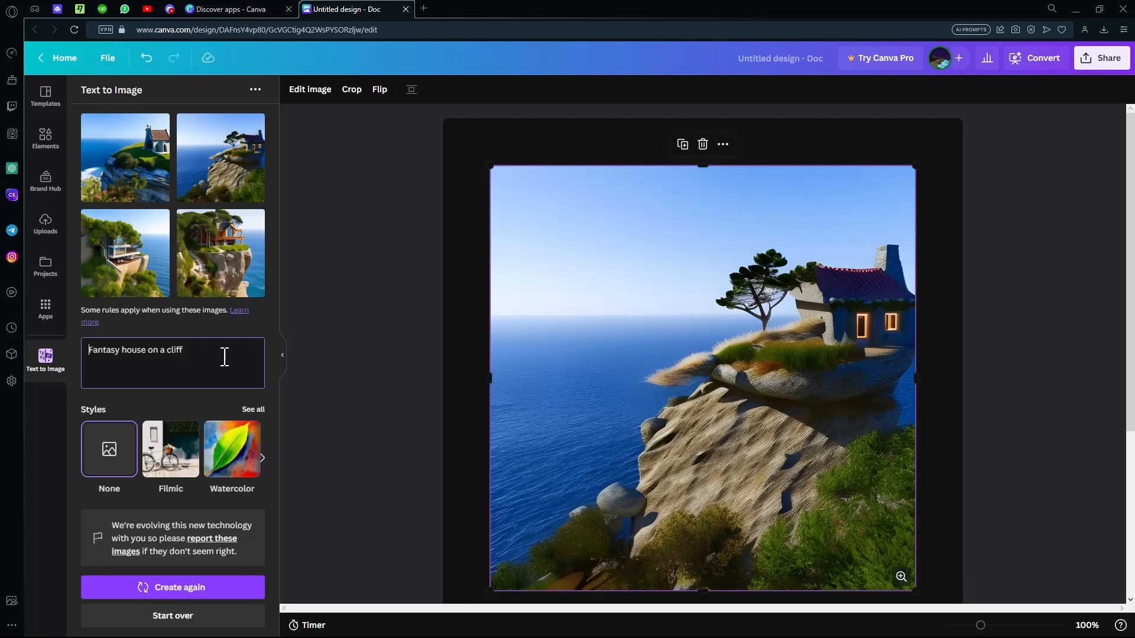
{"action": "triple_click", "coordinate": [136, 349]}
{"action": "type", "text": "a dog skydic"}
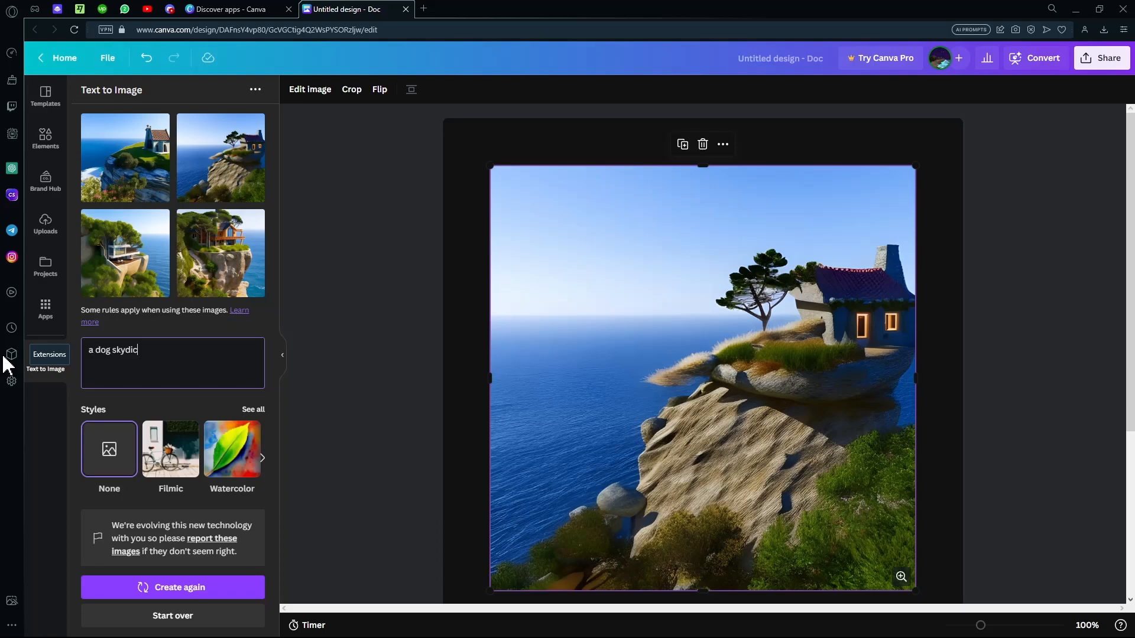
- Generate 'a dog skydiving using toilet paper as a mask' and place it below the cliff house
{"action": "left_click", "coordinate": [172, 587]}
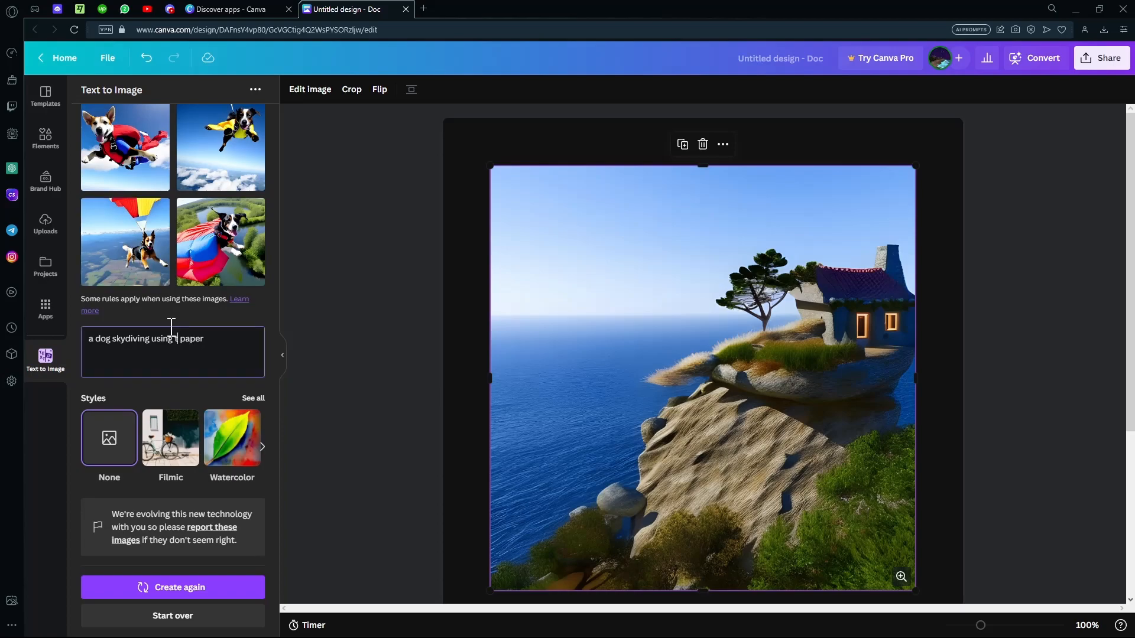
{"action": "type", "text": "toi"}
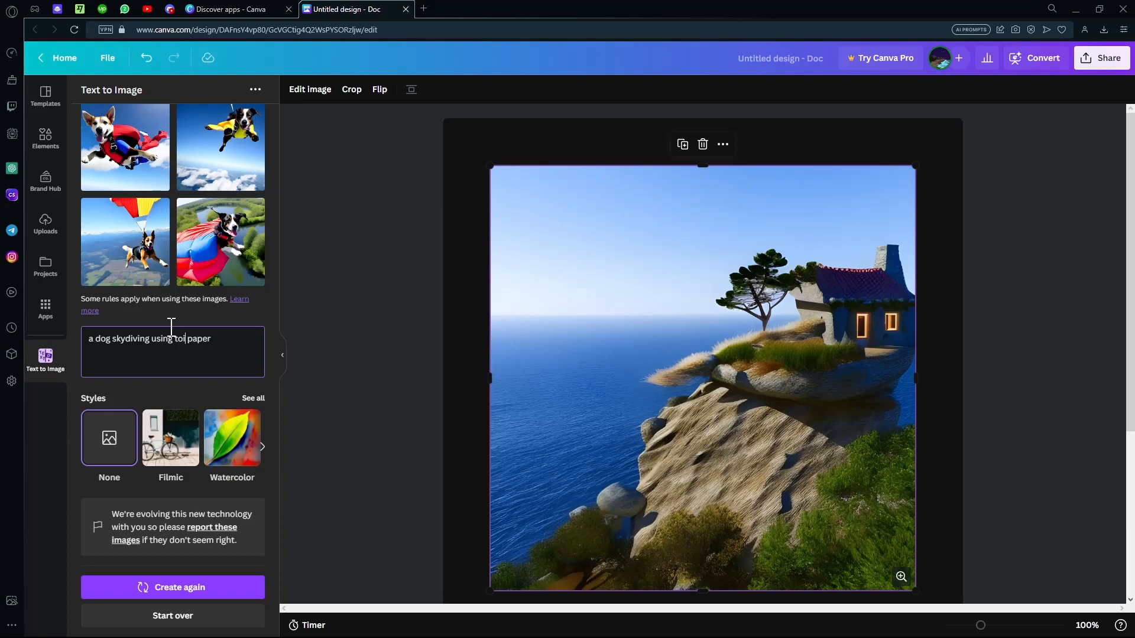
{"action": "left_click", "coordinate": [173, 587]}
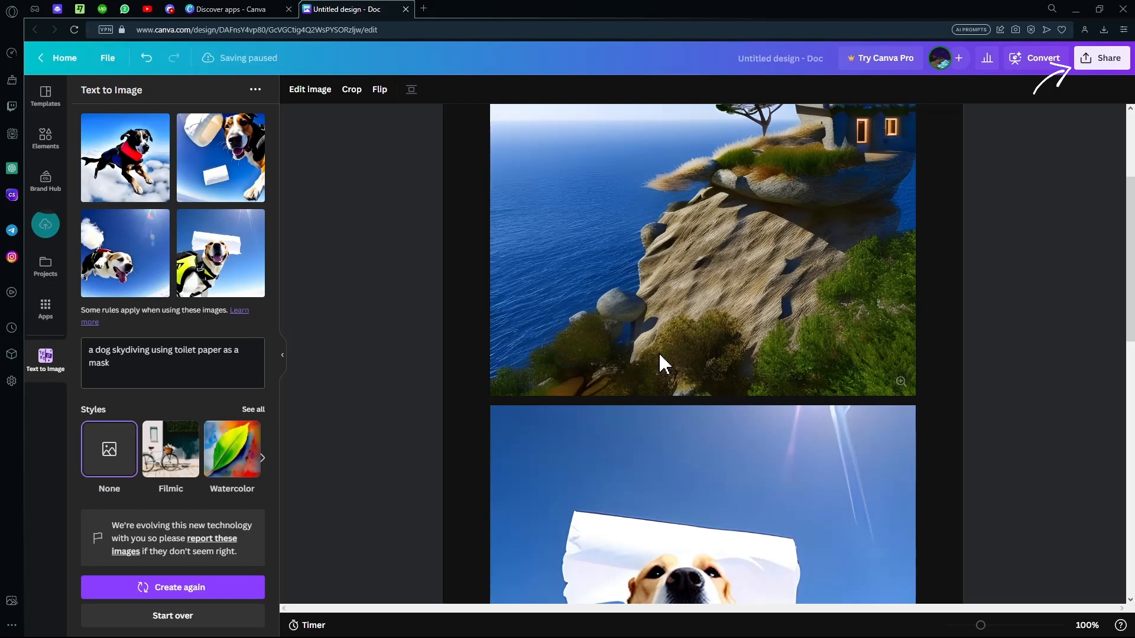
- Open the Doc's Share download settings, set to PDF Standard at A4
{"action": "left_click", "coordinate": [1101, 57]}
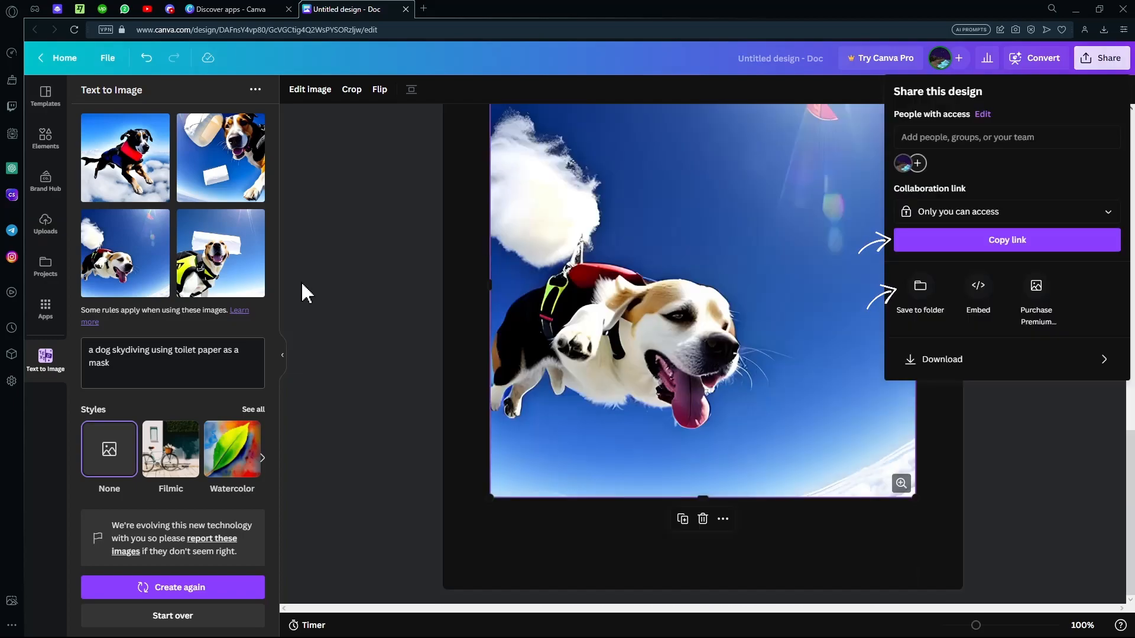
{"action": "right_click", "coordinate": [615, 326]}
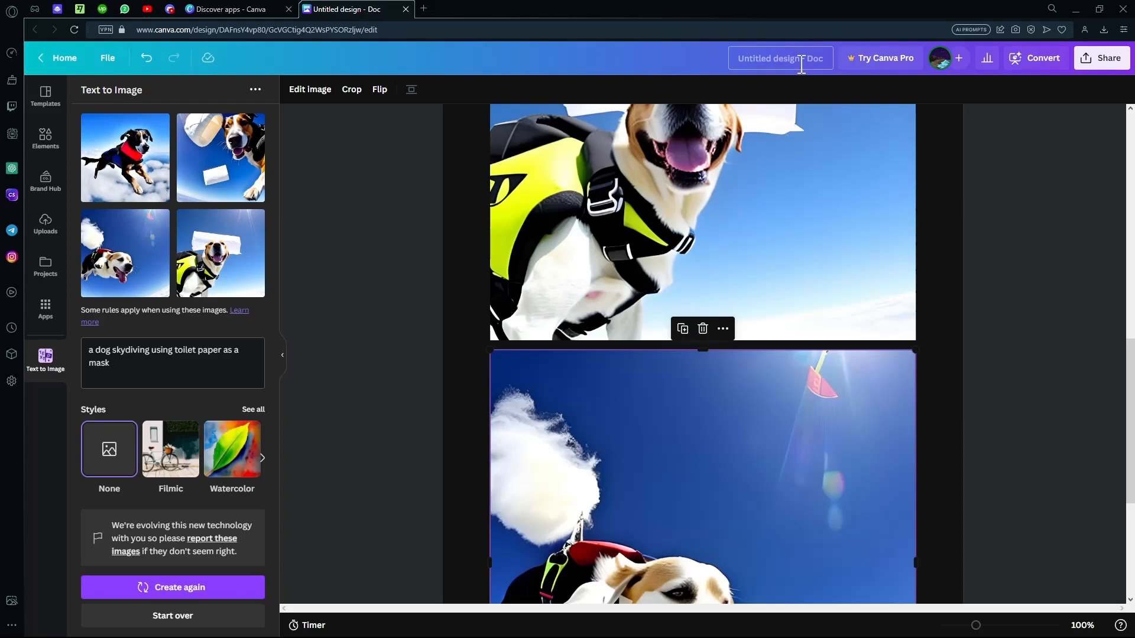
{"action": "left_click", "coordinate": [1110, 58]}
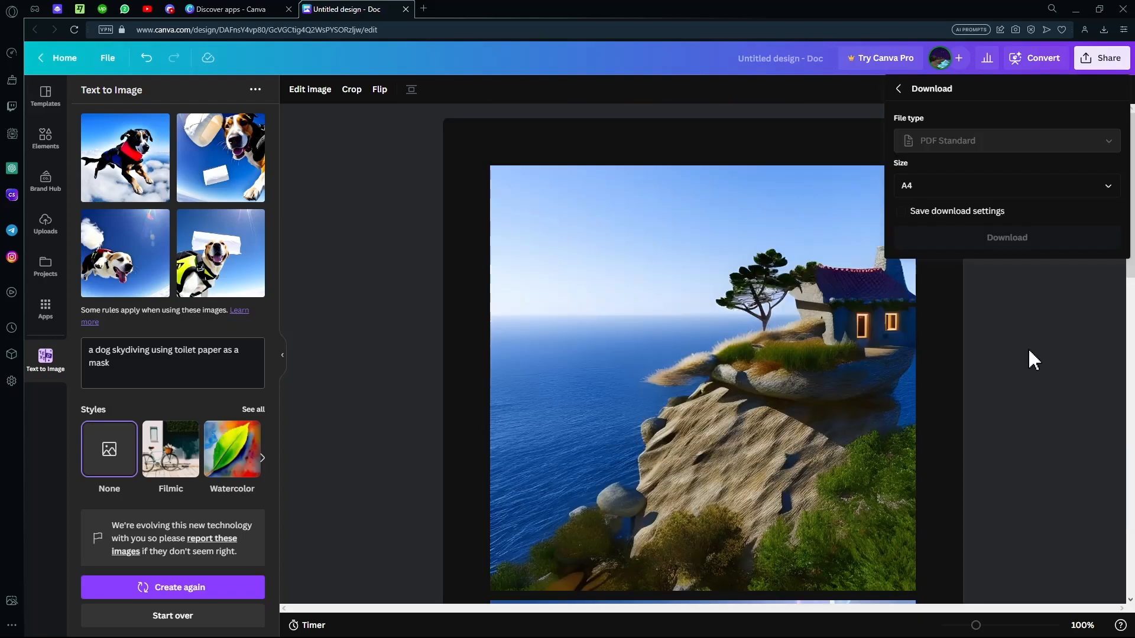